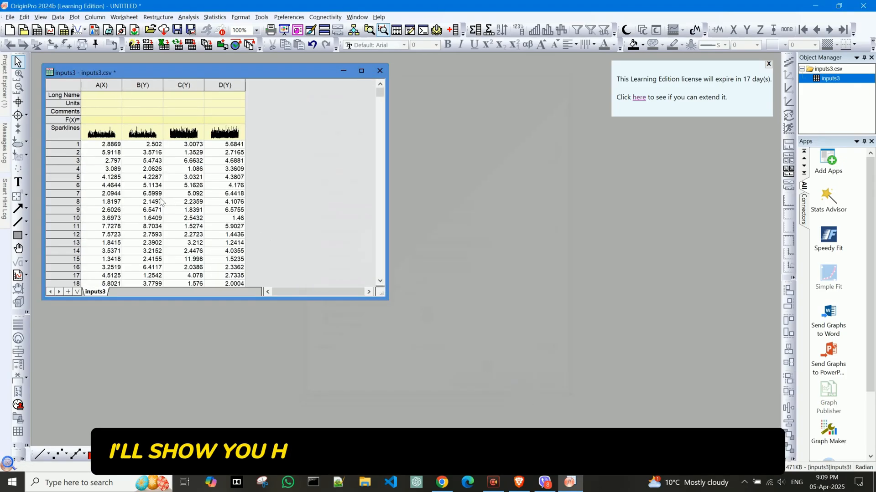
# Scroll the empty workbook, select column A, and bring up the Data import commands
pyautogui.scroll(-3)
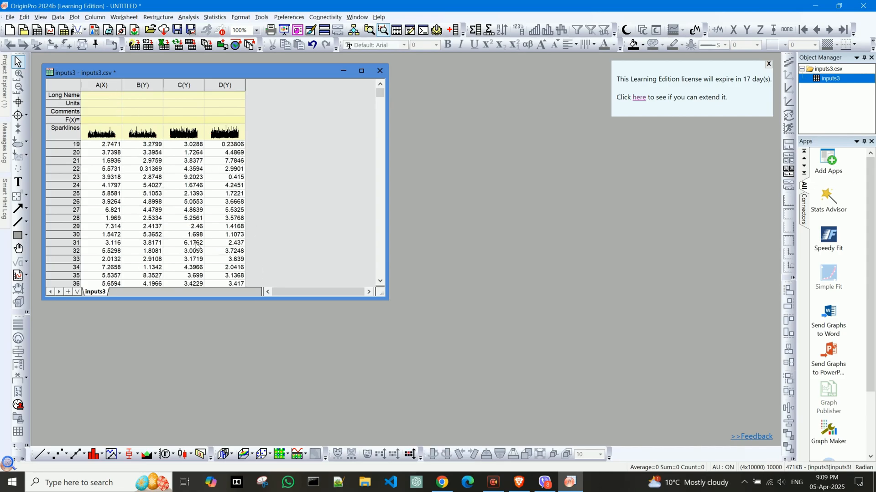
pyautogui.scroll(-3)
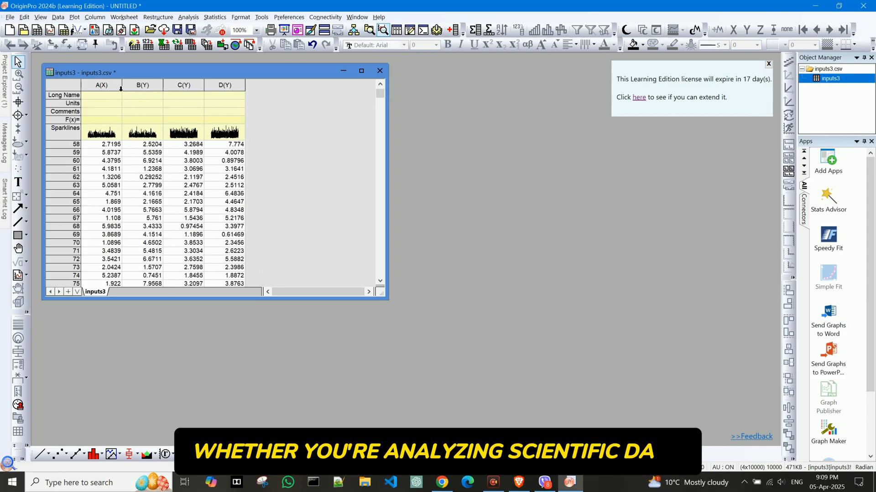
pyautogui.click(101, 85)
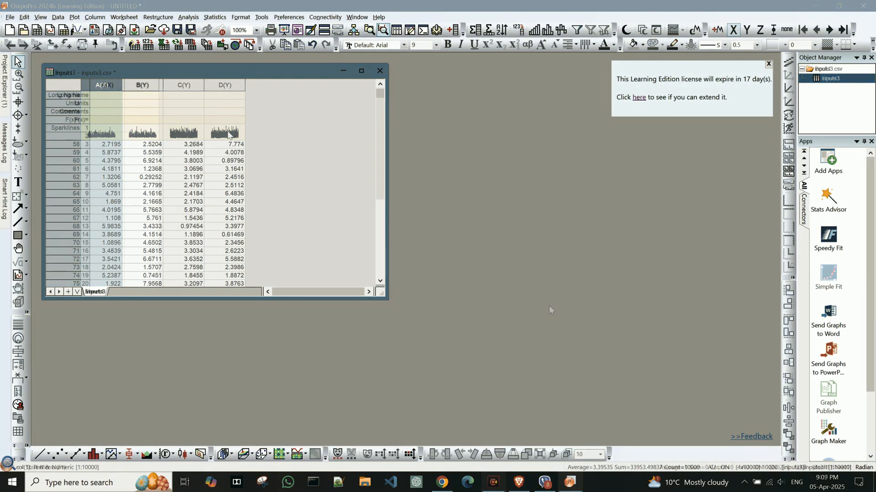
pyautogui.click(10, 30)
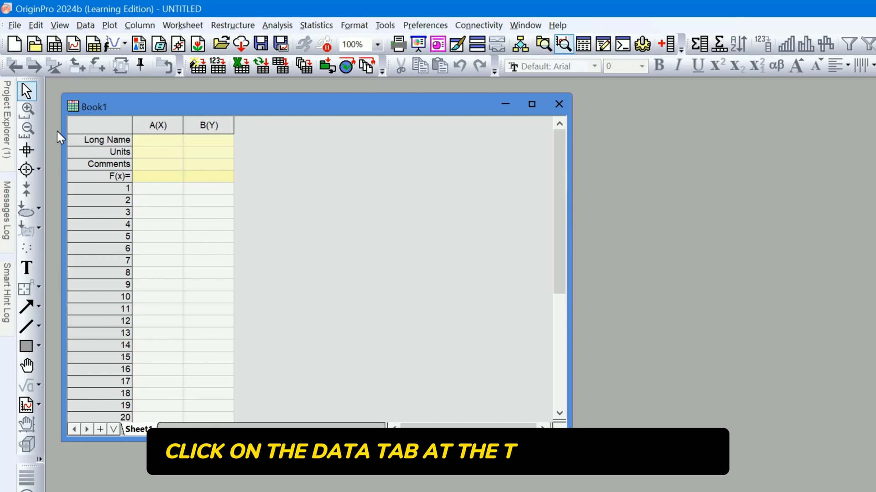
pyautogui.click(85, 26)
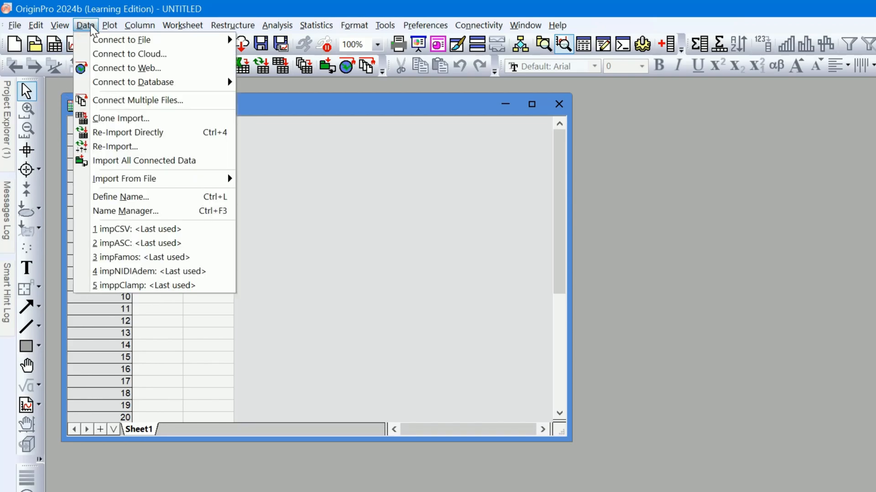
pyautogui.moveTo(138, 100)
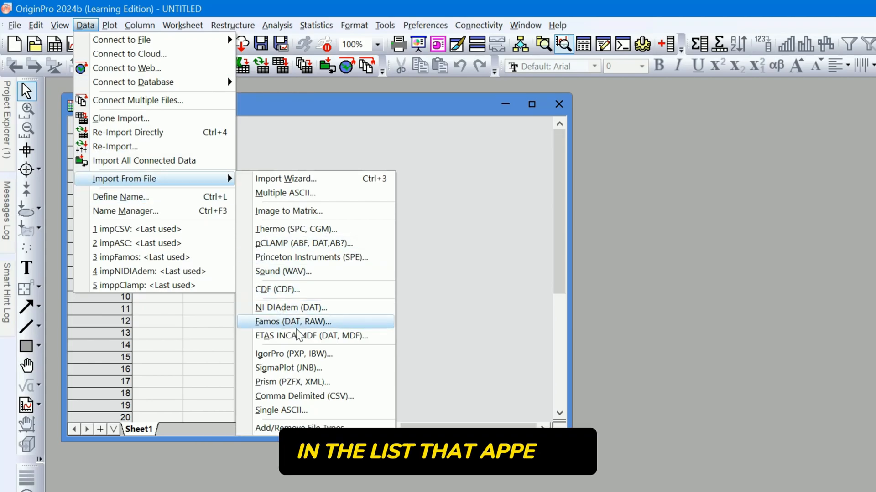
pyautogui.moveTo(302, 335)
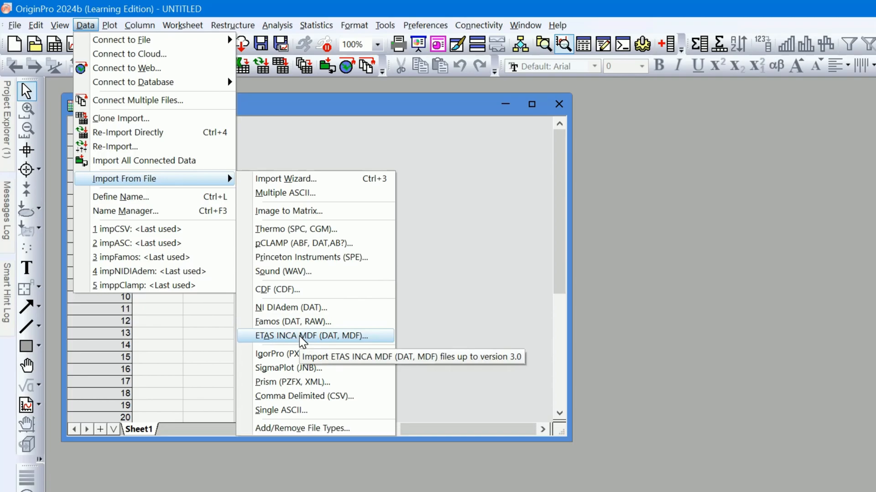
pyautogui.moveTo(324, 396)
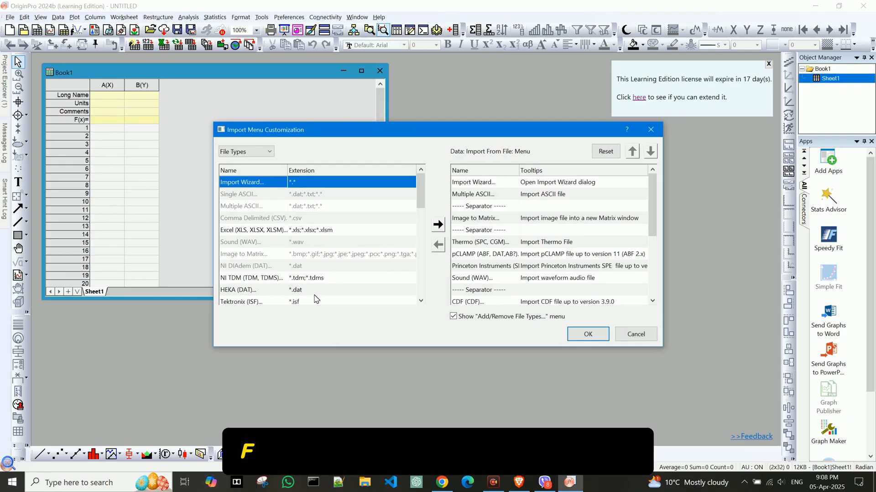
# Add Comma Delimited (CSV) to the import-from-file list and confirm with OK
pyautogui.click(260, 218)
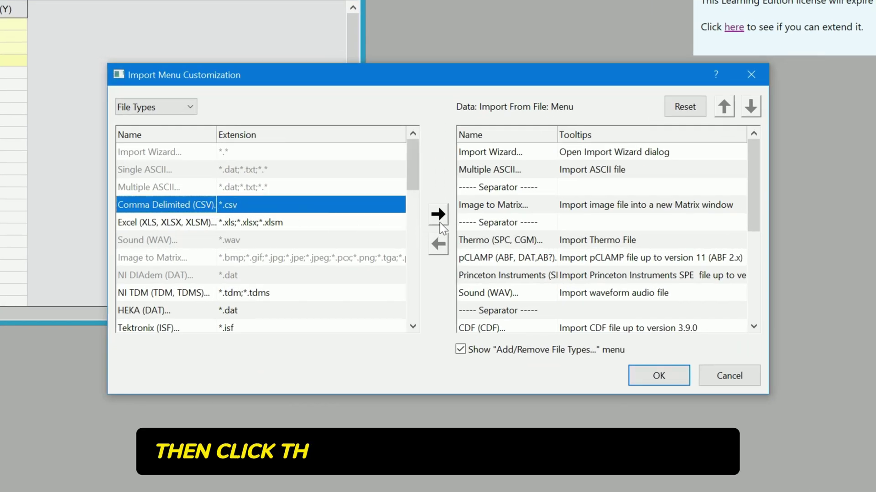
pyautogui.moveTo(438, 214)
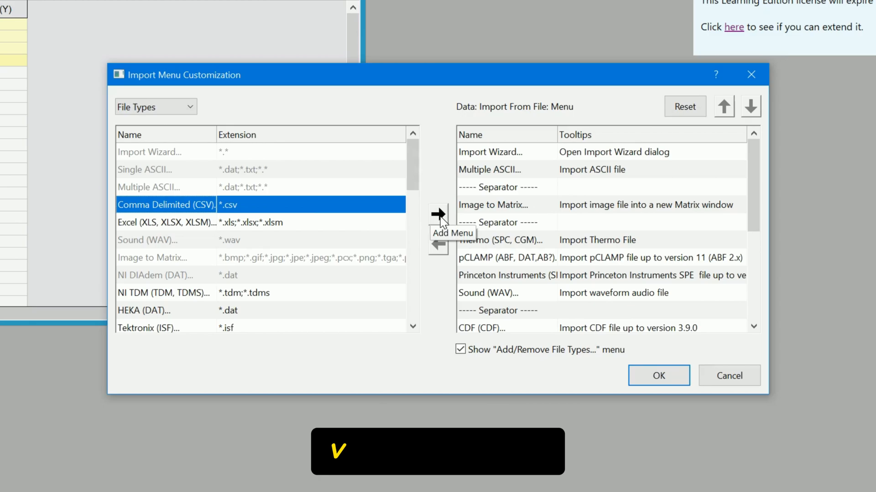
pyautogui.scroll(-3)
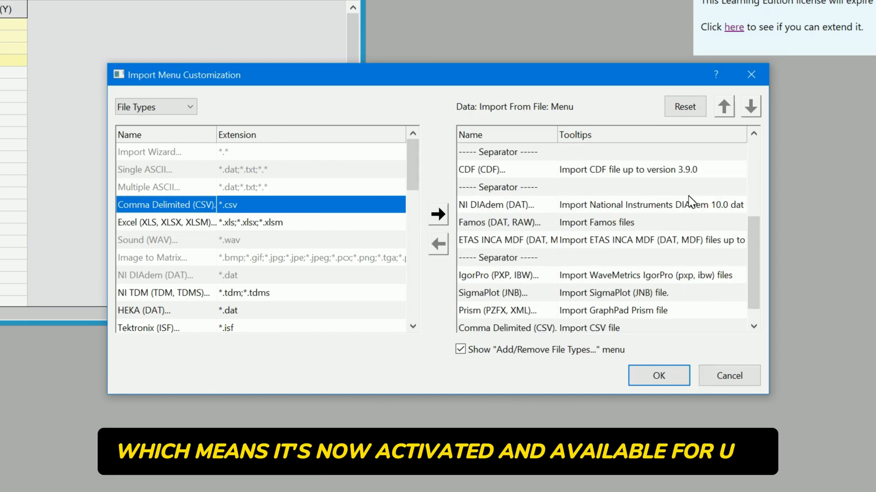
pyautogui.scroll(-3)
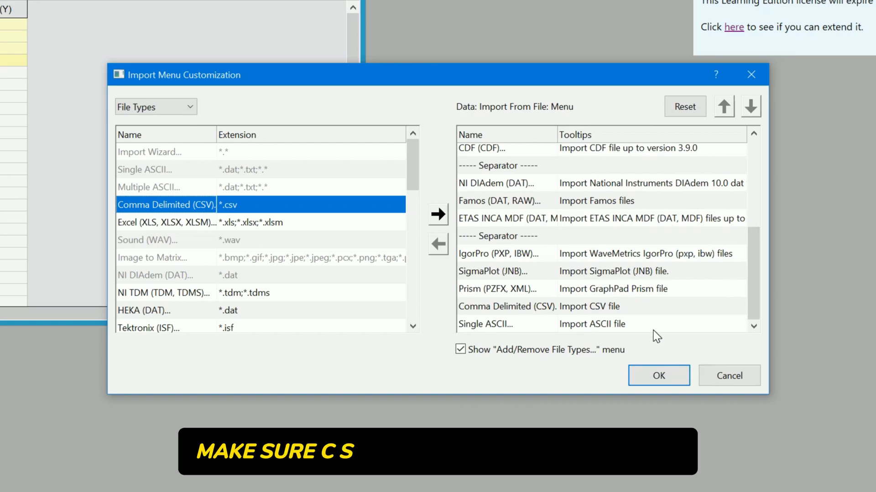
pyautogui.click(558, 306)
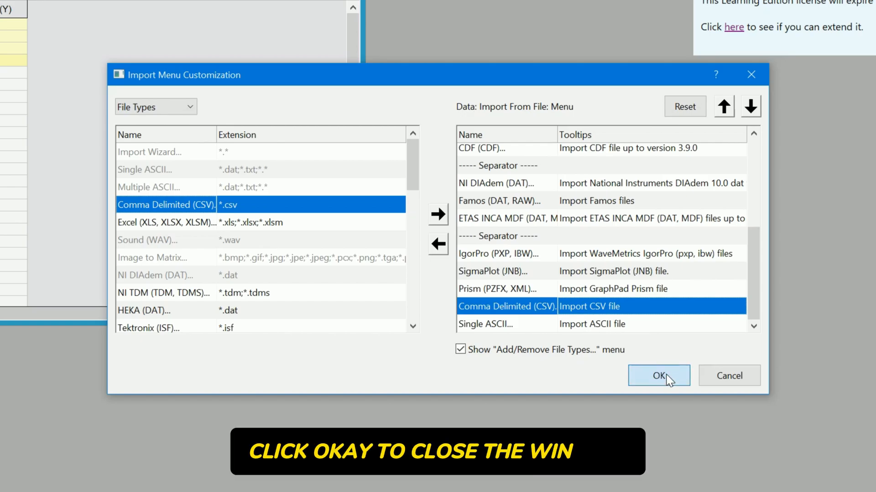
pyautogui.click(658, 375)
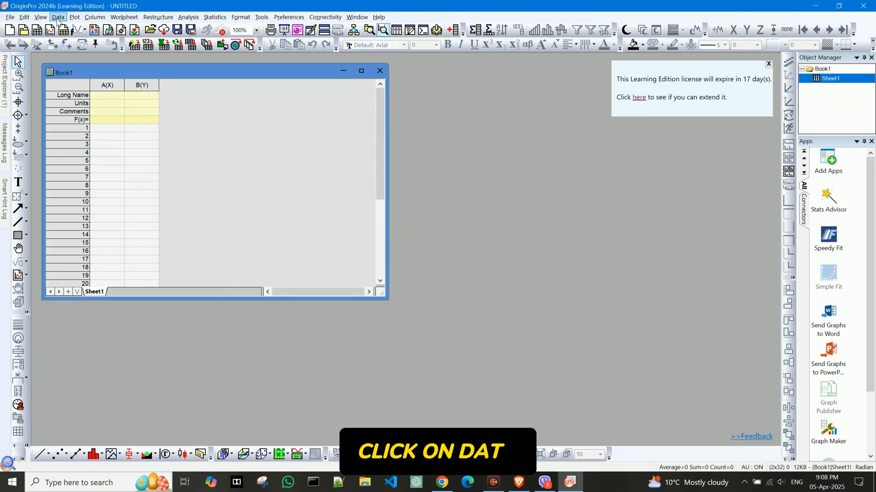
# Pick inputs3.csv from Downloads via Import From File > Comma Delimited (CSV)
pyautogui.click(57, 17)
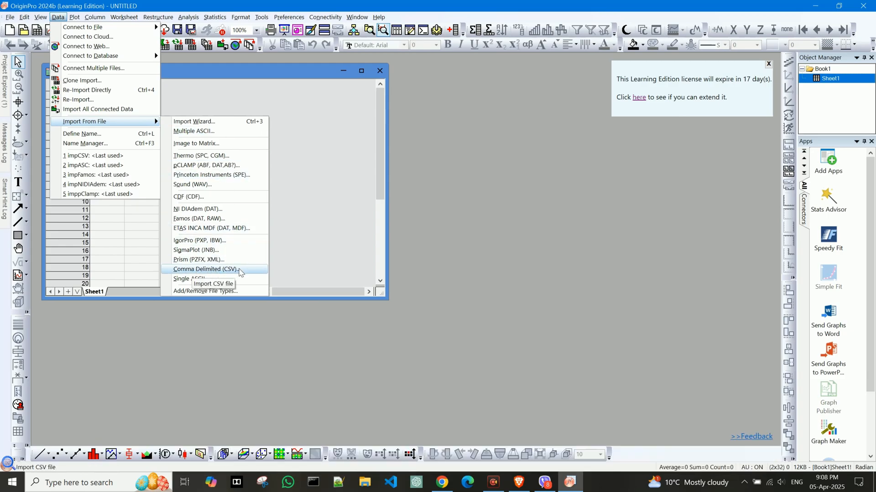
pyautogui.click(204, 269)
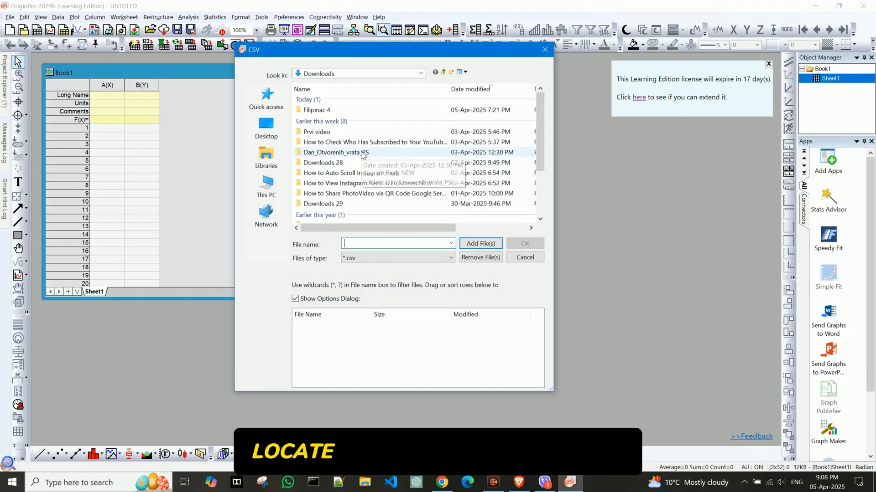
pyautogui.scroll(-3)
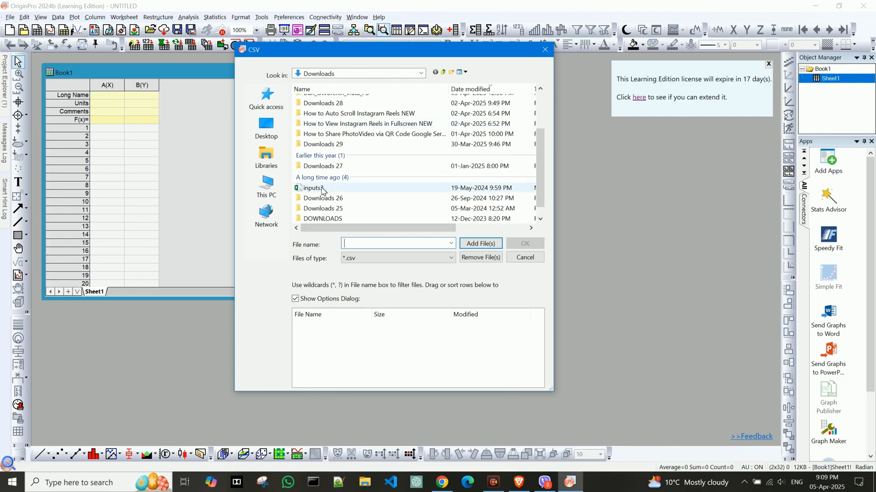
pyautogui.click(314, 188)
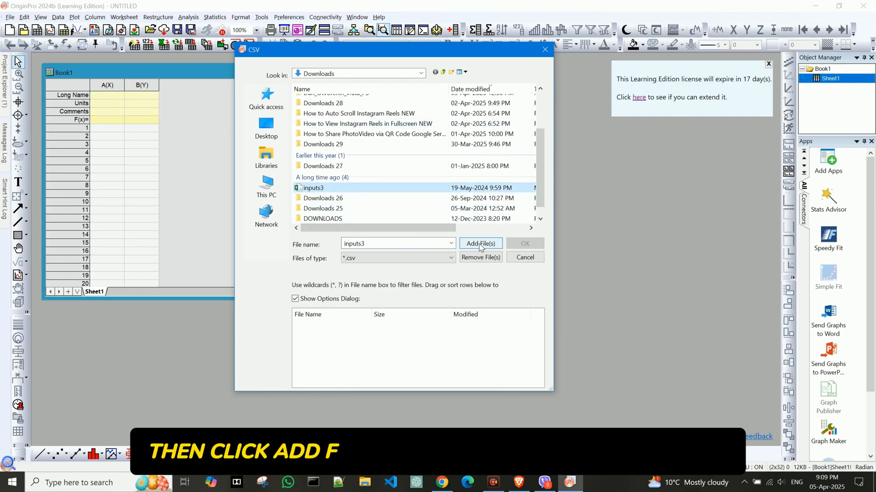
pyautogui.click(480, 244)
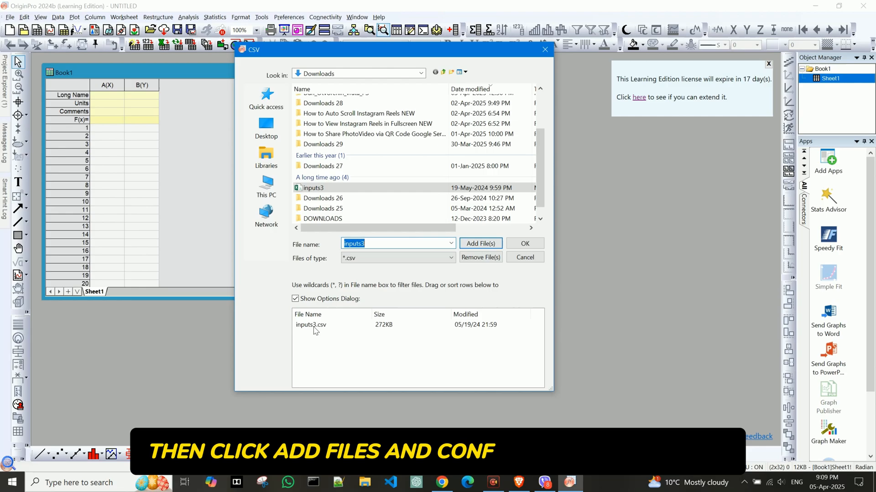
pyautogui.click(523, 243)
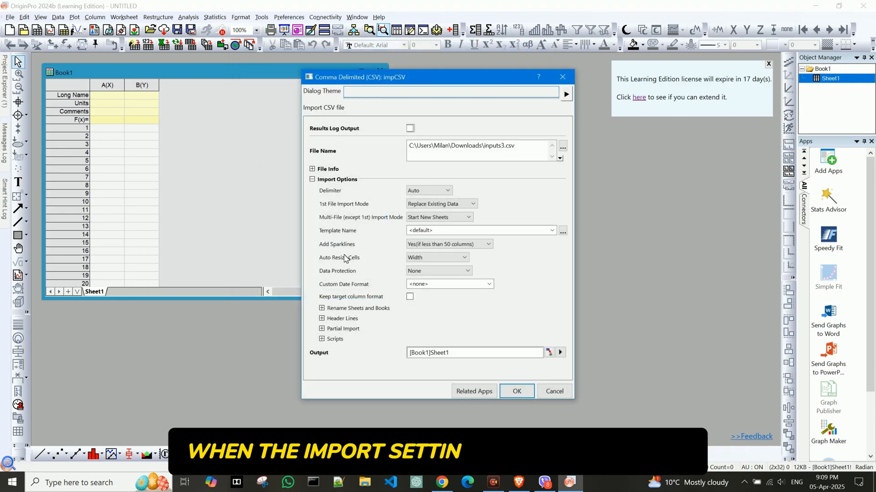
pyautogui.moveTo(387, 331)
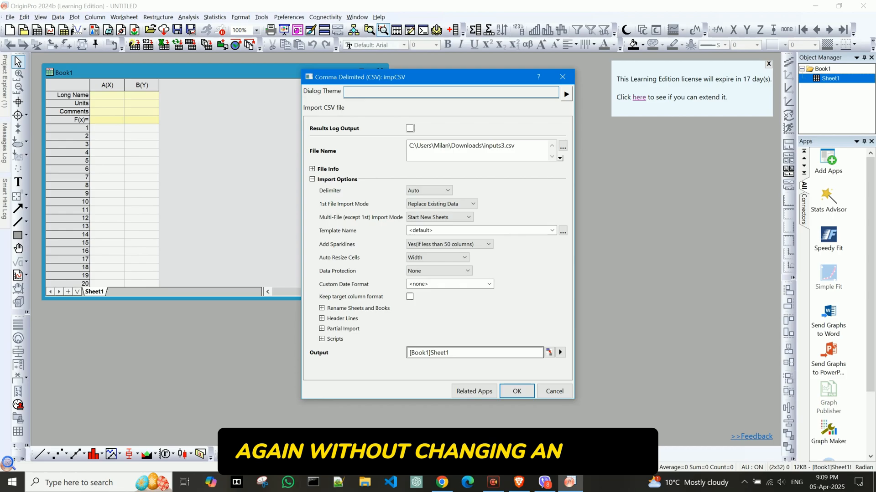
# Accept the default impCSV options to import inputs3.csv into four columns
pyautogui.click(516, 391)
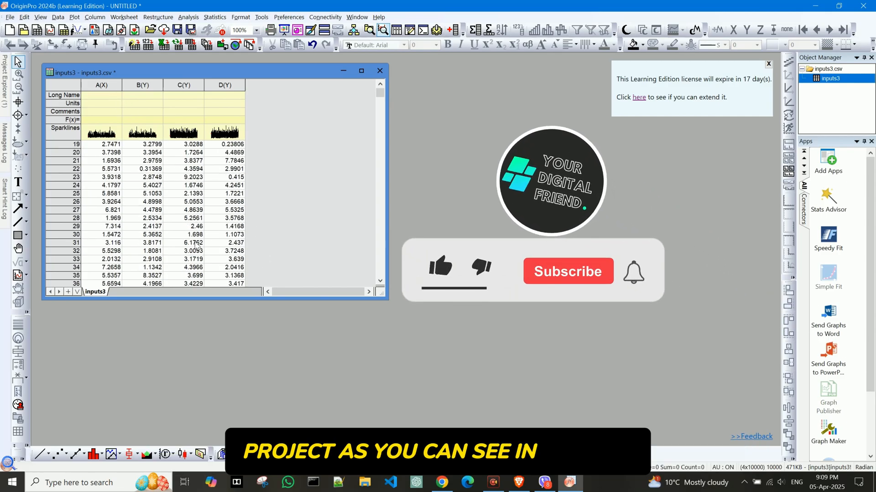
pyautogui.scroll(-3)
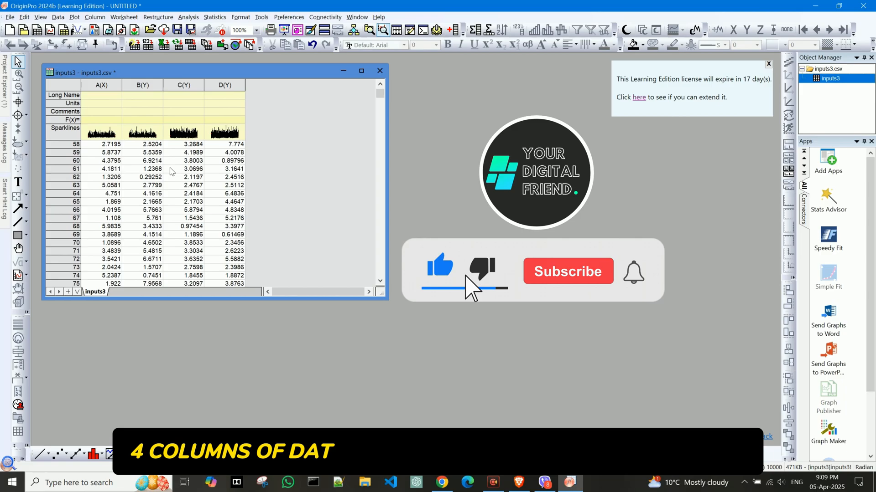
pyautogui.click(102, 85)
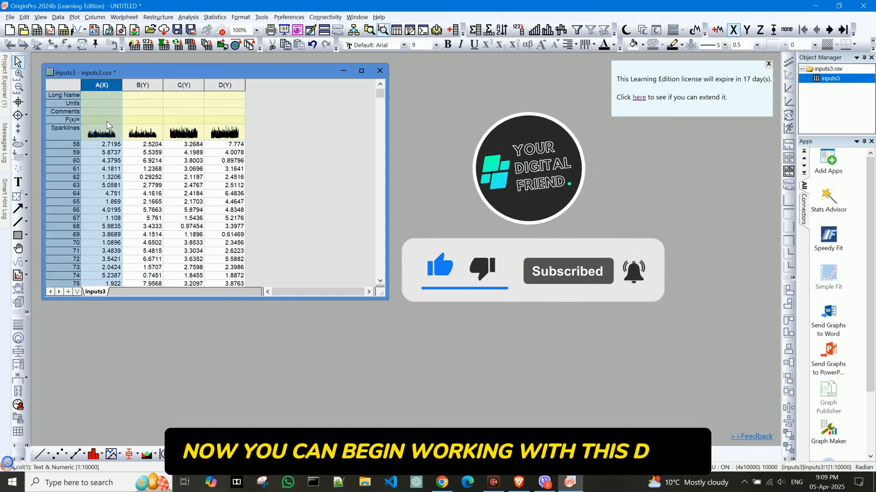
pyautogui.click(102, 85)
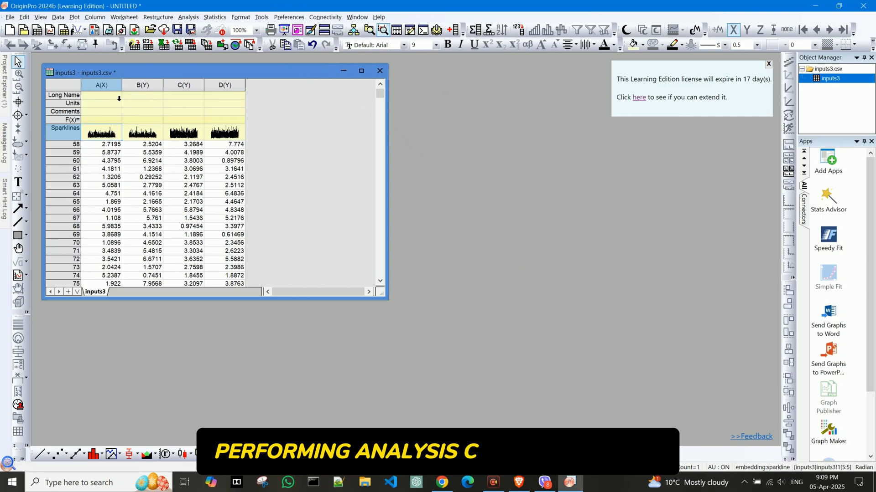
pyautogui.click(102, 85)
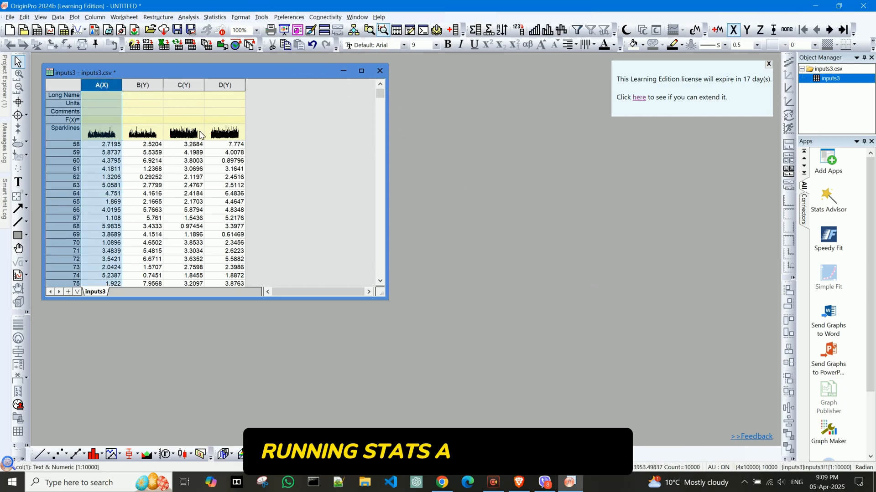